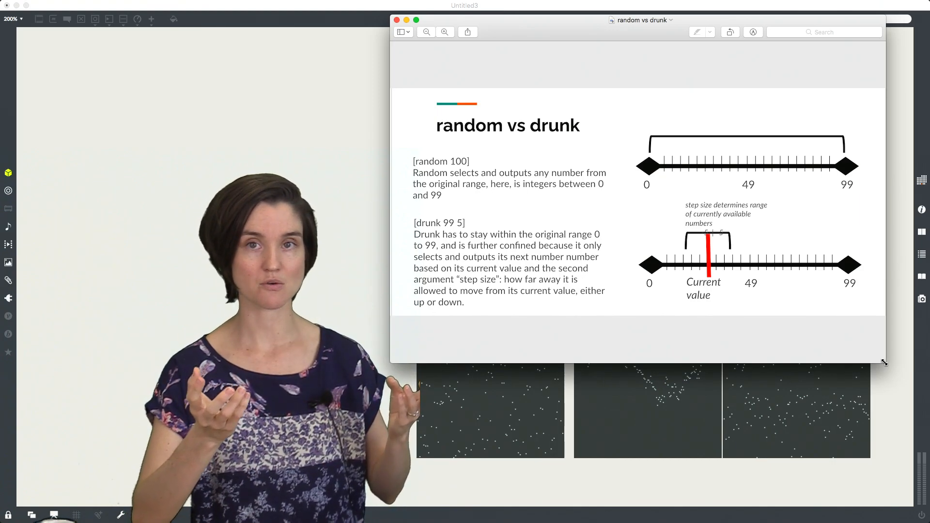
mouse_move(601, 258)
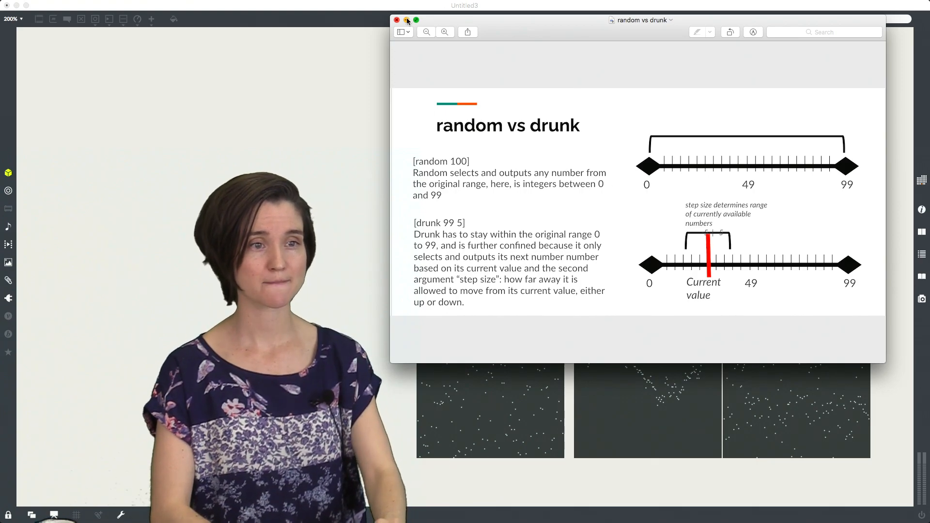
Close the Preview window showing the 'random vs drunk' slide to reveal the patch
left_click(397, 19)
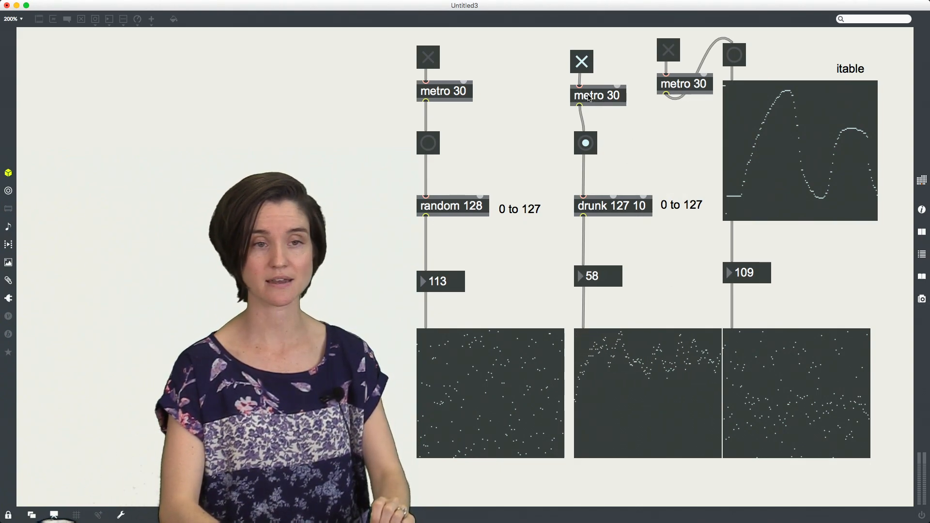
Switch off the toggle driving the drunk column's metro 30
left_click(581, 62)
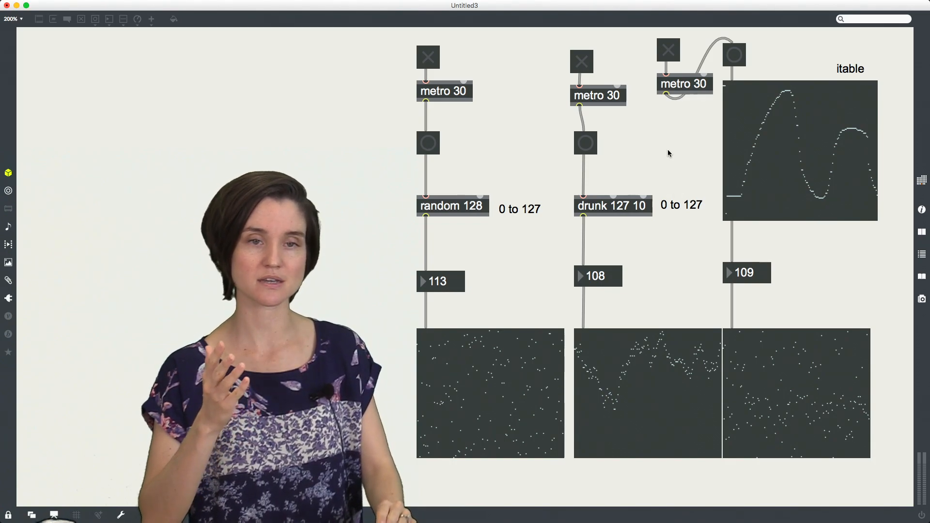
mouse_move(797, 128)
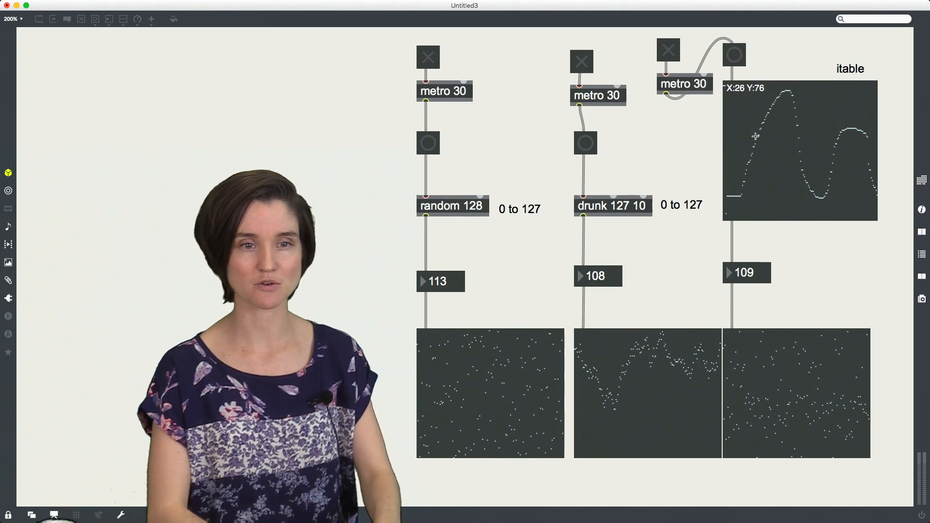
mouse_move(776, 72)
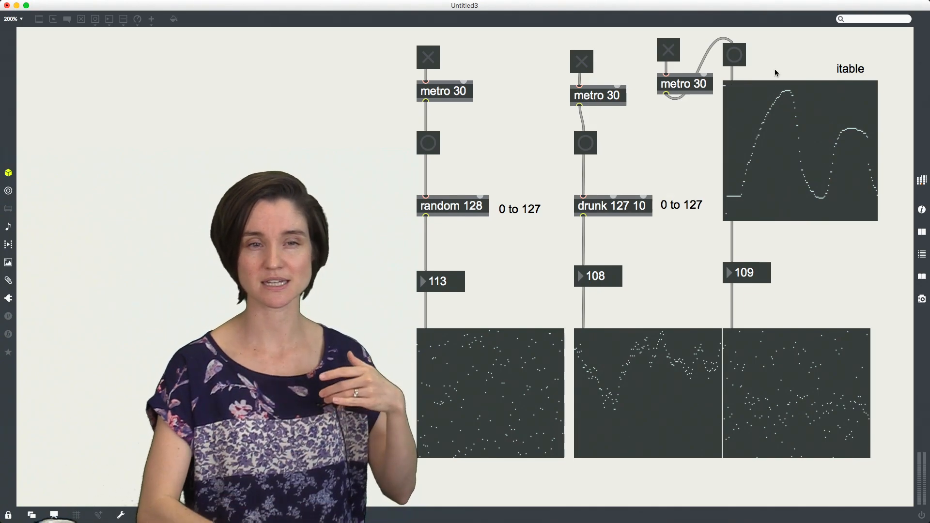
mouse_move(790, 152)
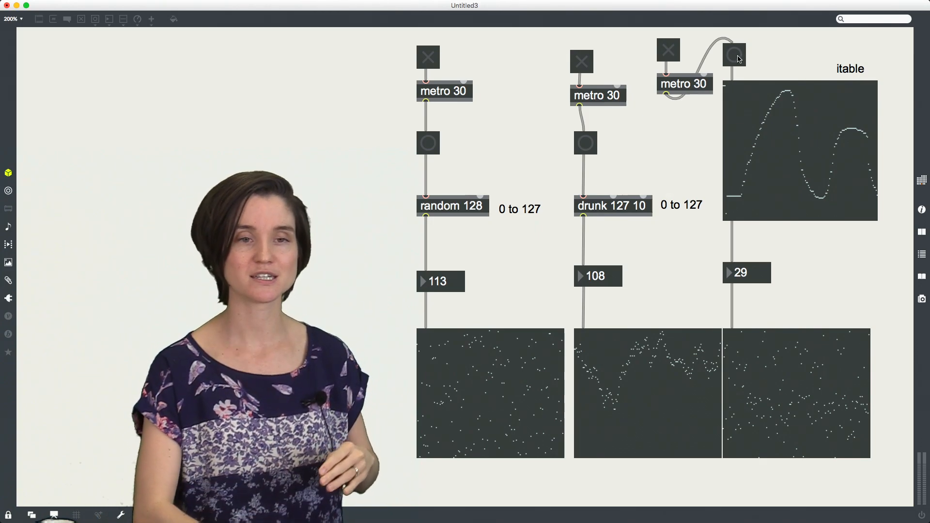
mouse_move(750, 107)
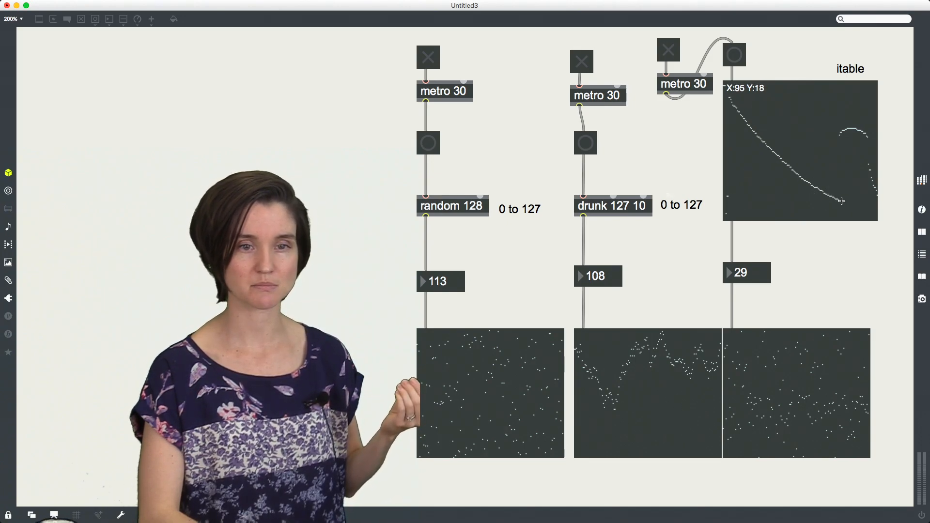
mouse_move(735, 108)
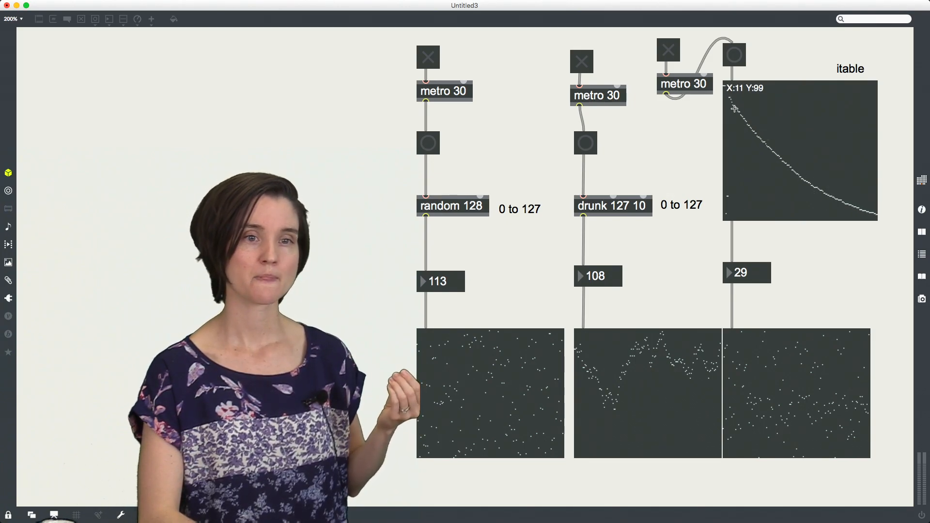
mouse_move(730, 99)
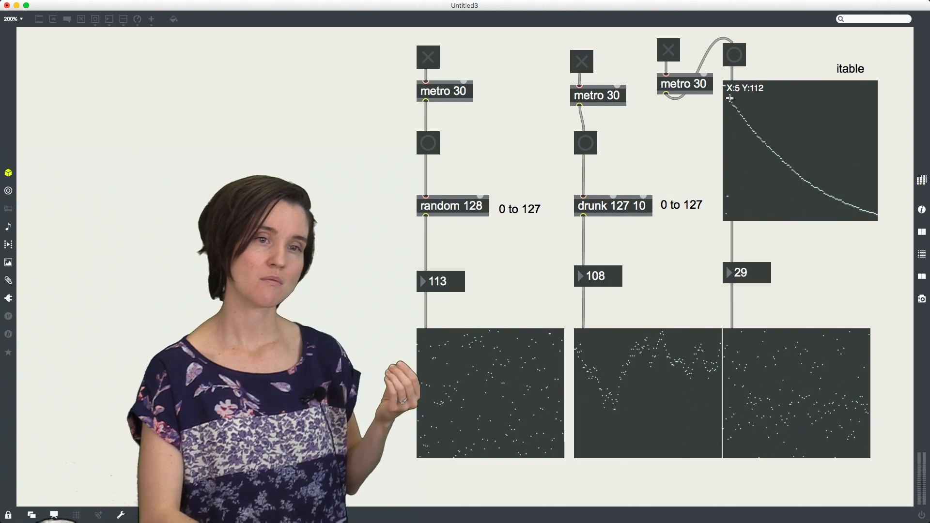
mouse_move(729, 205)
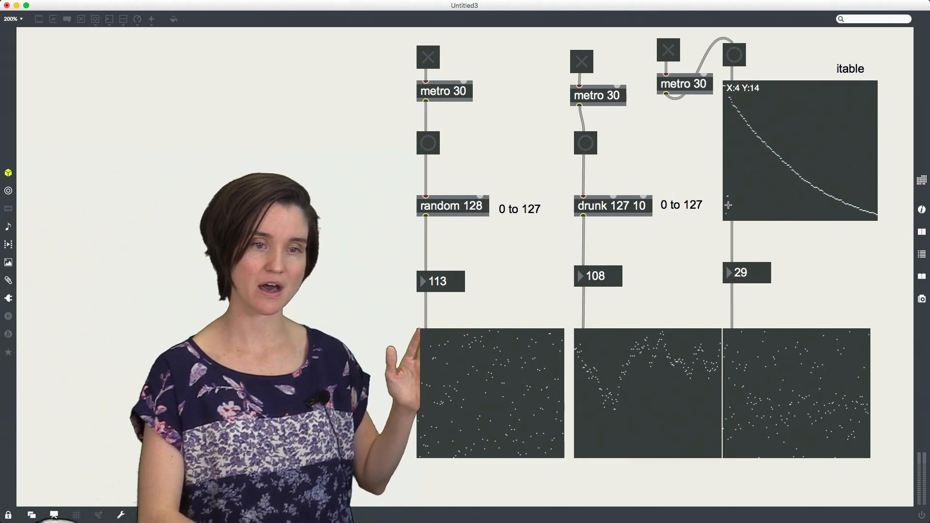
mouse_move(721, 95)
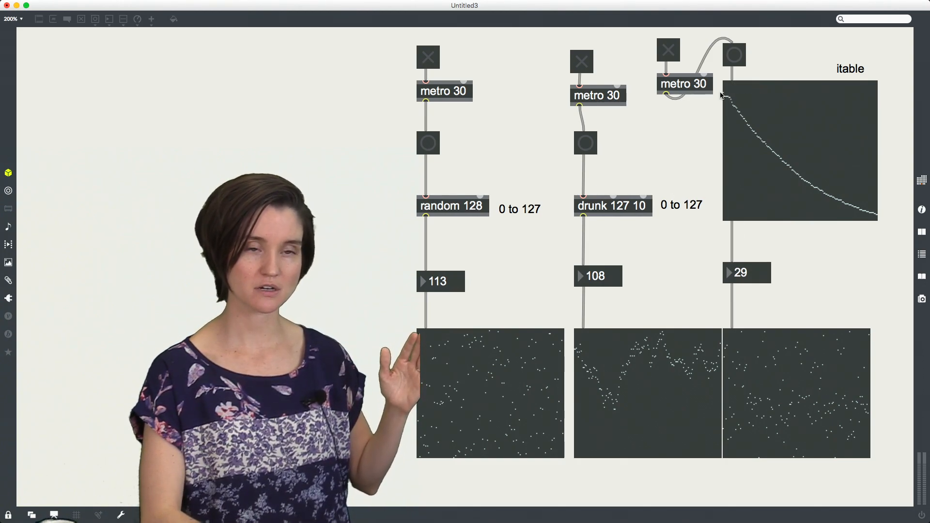
mouse_move(725, 201)
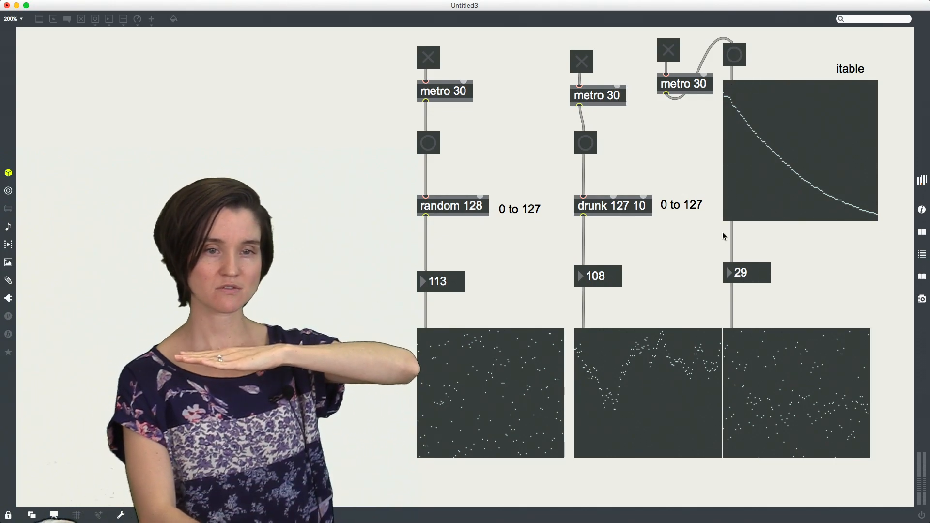
mouse_move(767, 221)
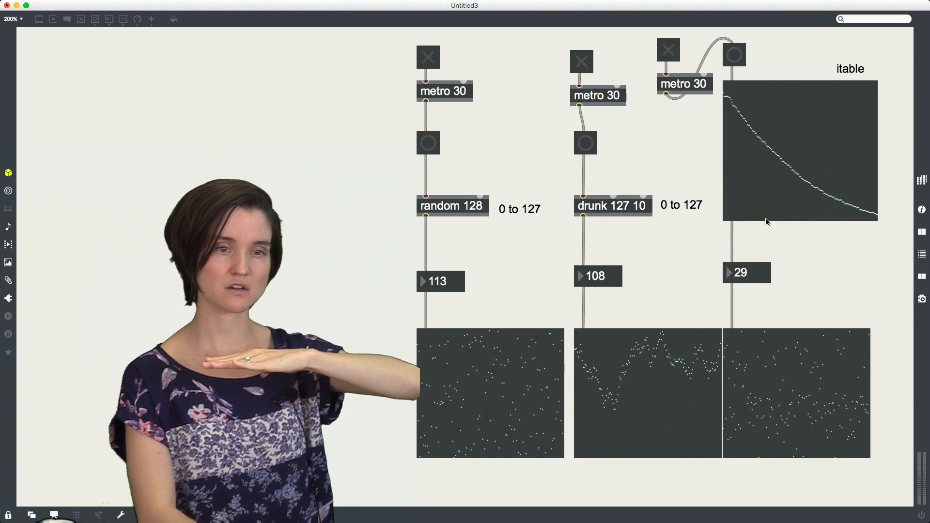
mouse_move(749, 125)
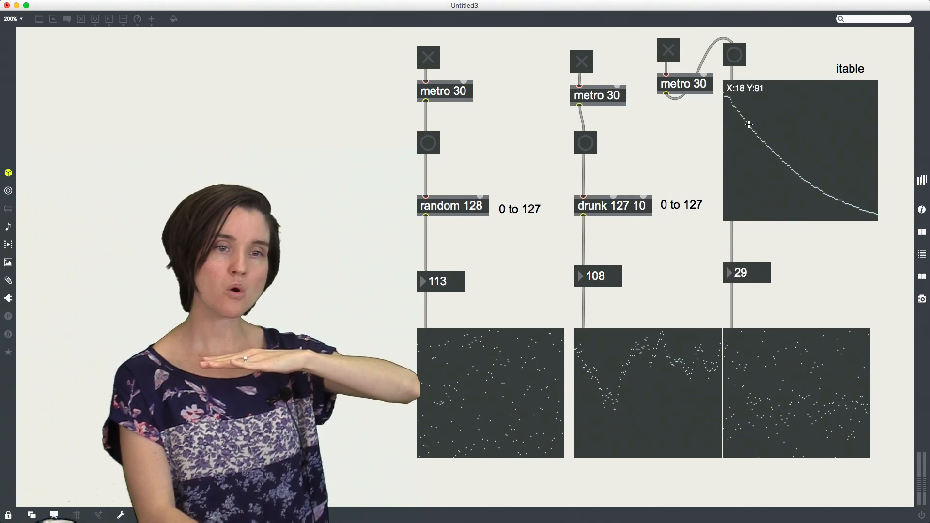
mouse_move(774, 152)
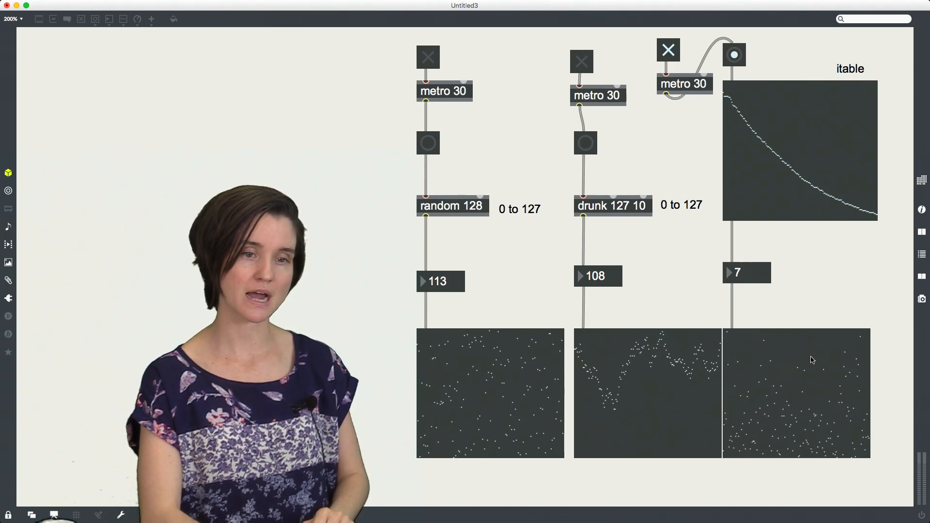
mouse_move(733, 186)
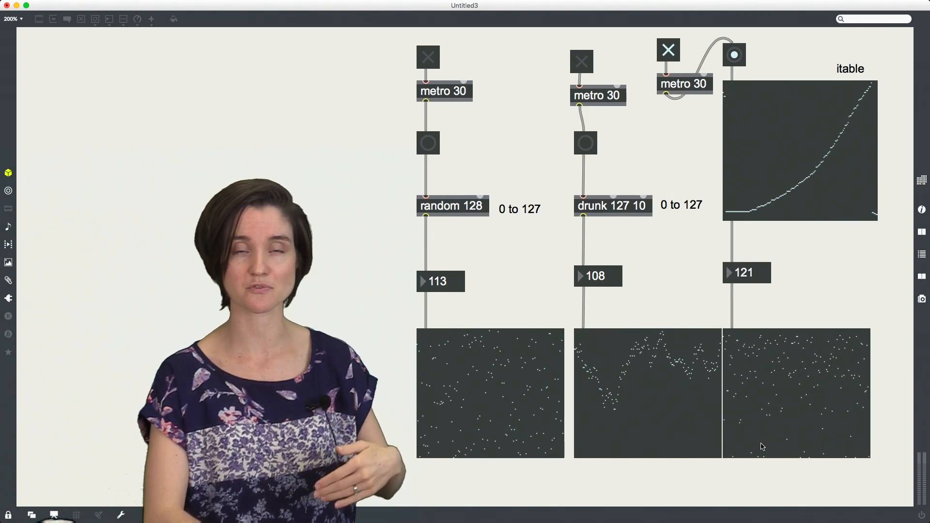
mouse_move(733, 198)
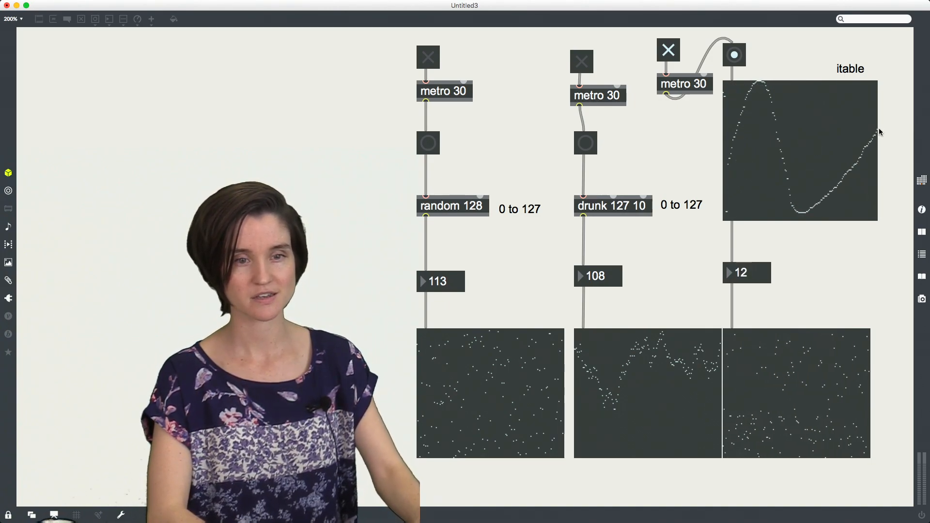
mouse_move(749, 110)
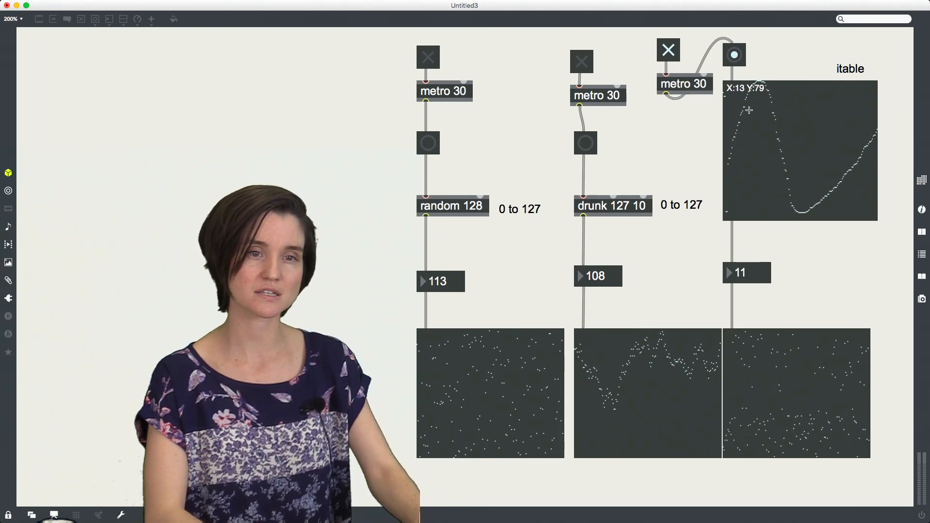
mouse_move(766, 439)
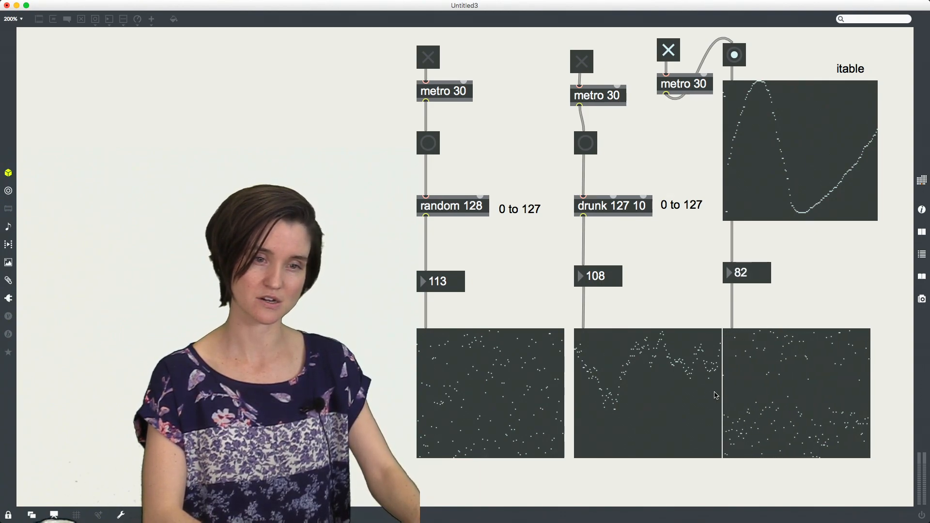
mouse_move(808, 119)
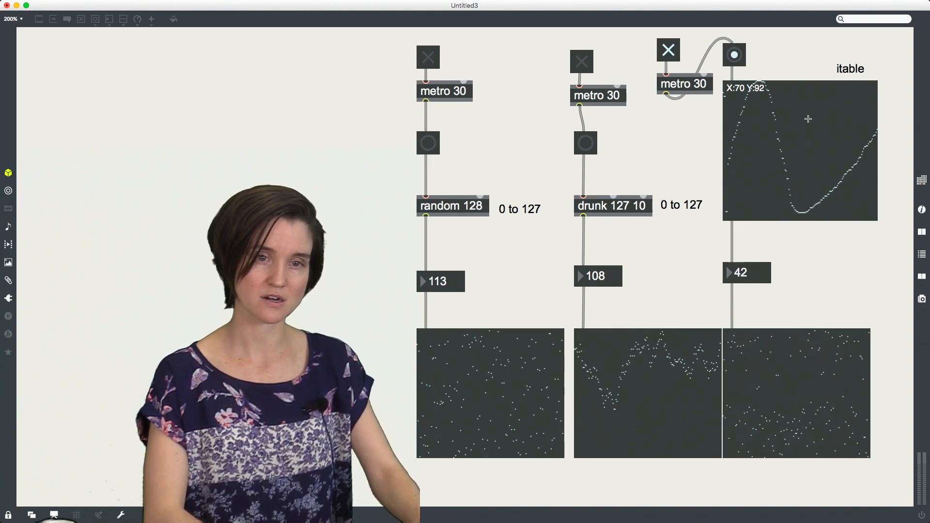
mouse_move(801, 197)
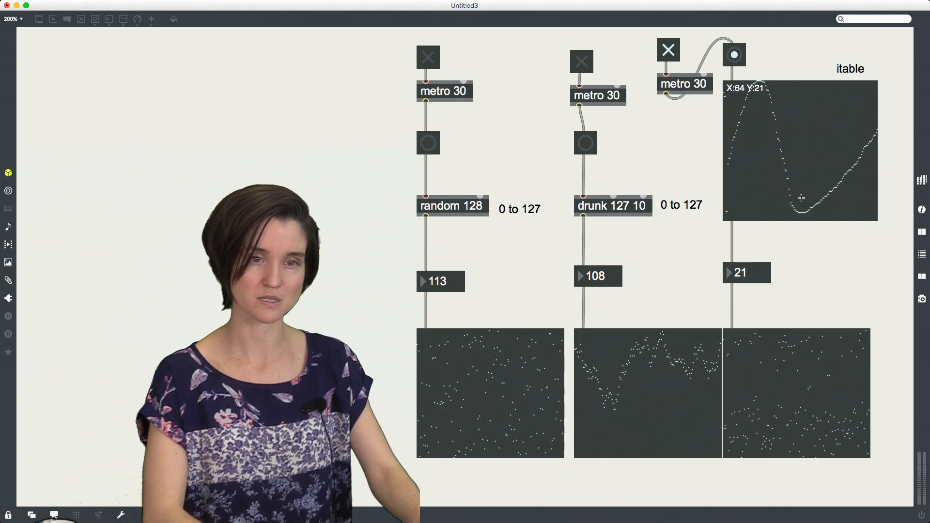